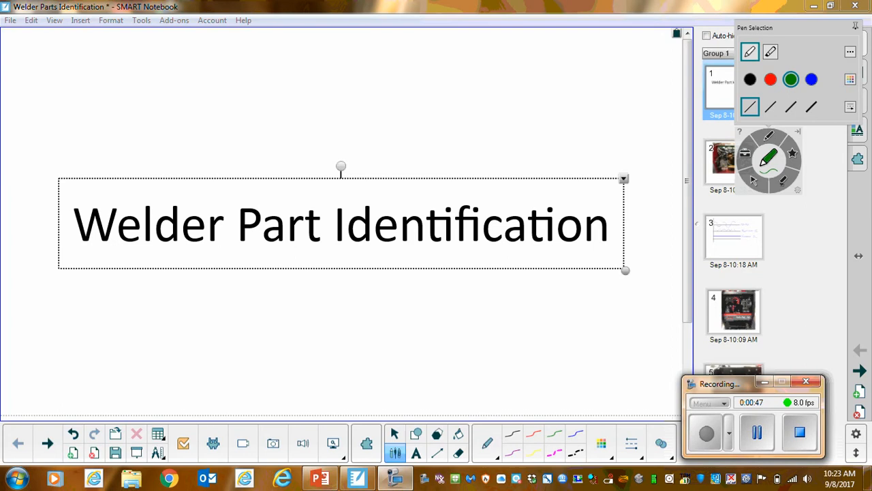
Step: Bring up the welder transformer photo slide ready for green-ink annotation
click(734, 161)
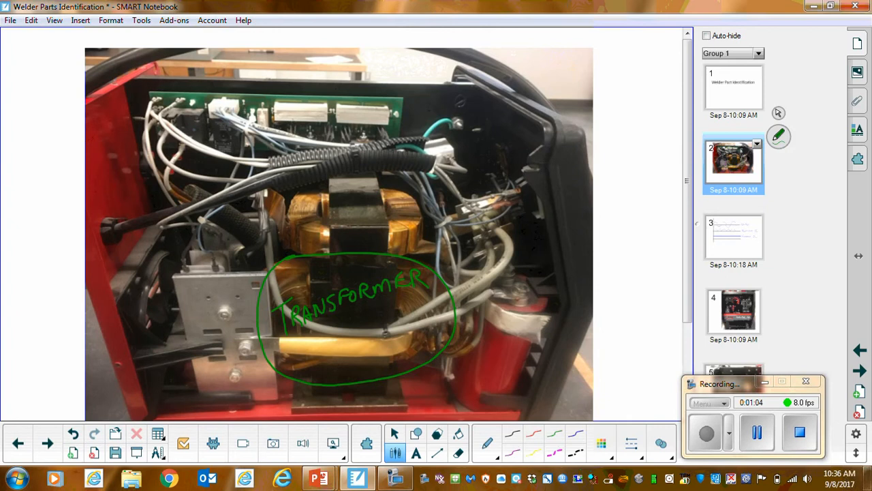
Step: Draw green arrows at the 120Vac and Rectified DC traces on slide 3, then return to slide 2
click(733, 238)
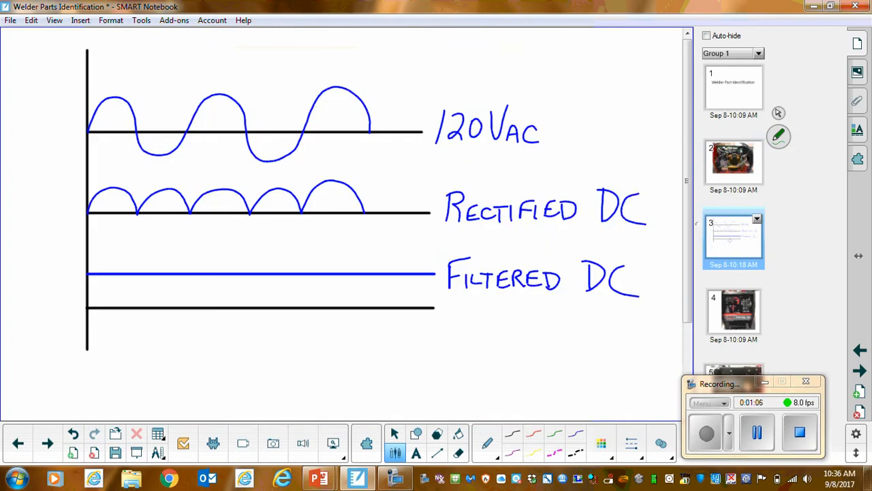
drag(25, 150, 68, 125)
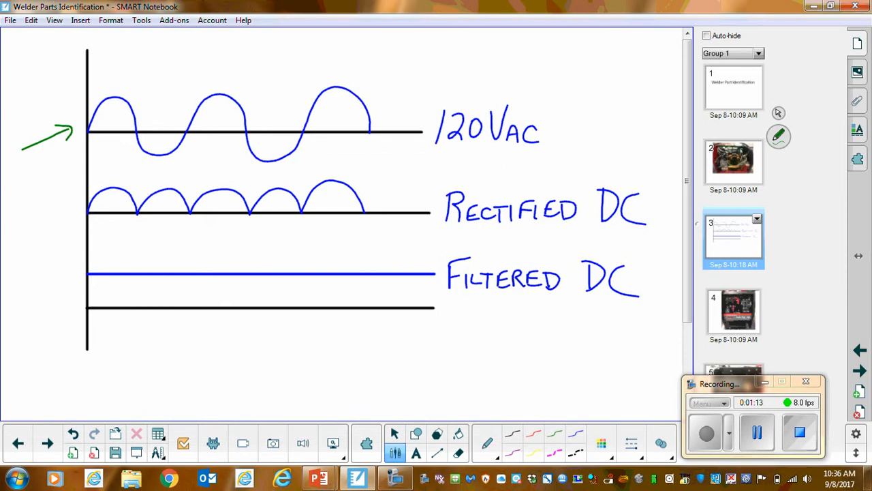
drag(16, 229, 71, 204)
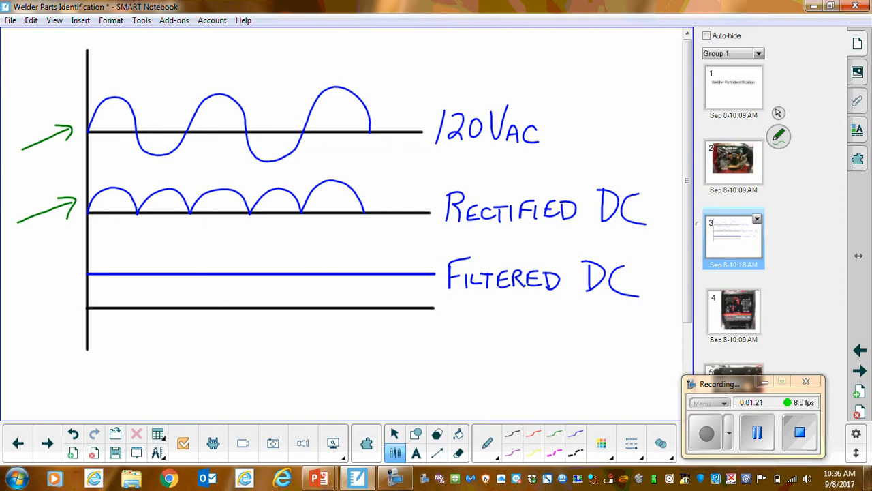
click(733, 161)
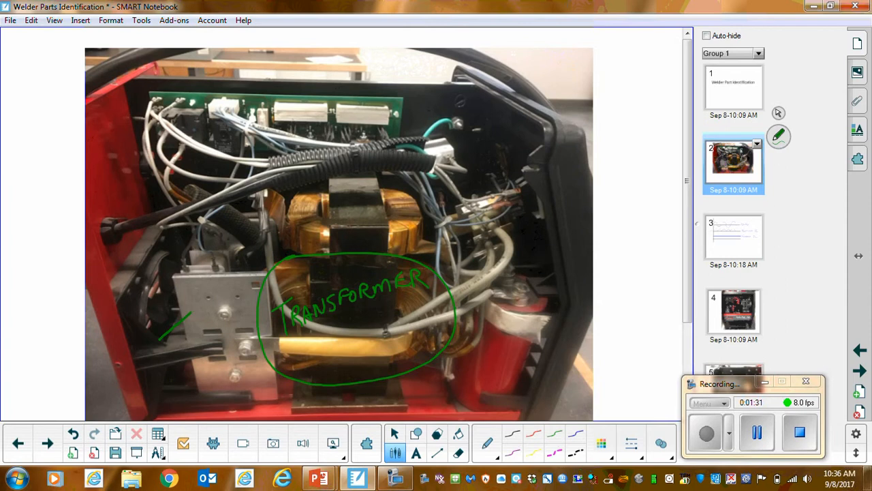
Step: Arrow the bracket left of the transformer, circle its small parts, then show slide 3
drag(164, 341, 198, 311)
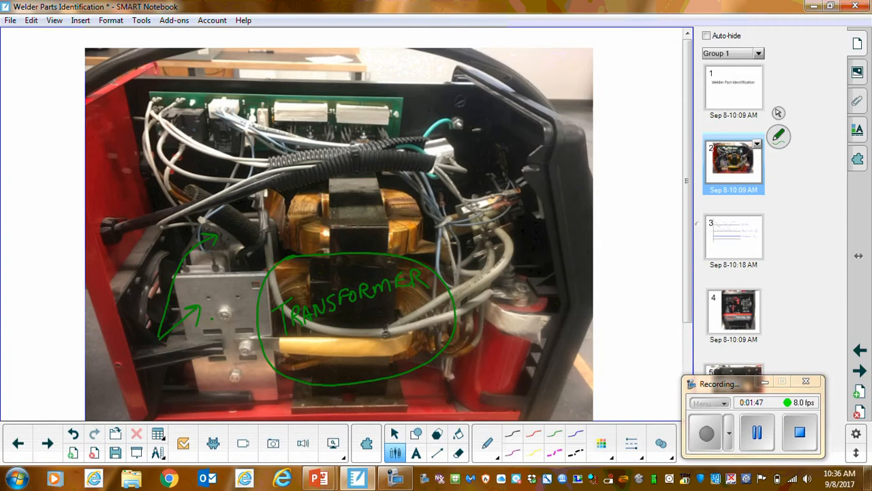
drag(212, 307, 229, 325)
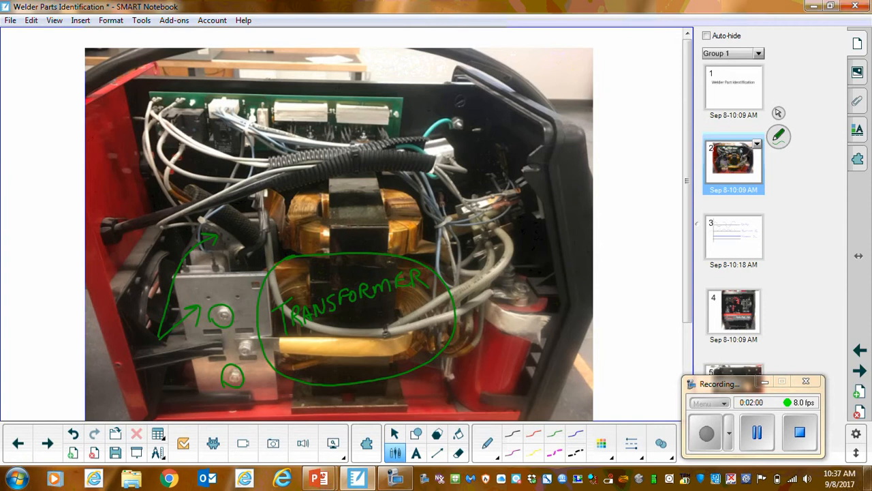
click(734, 237)
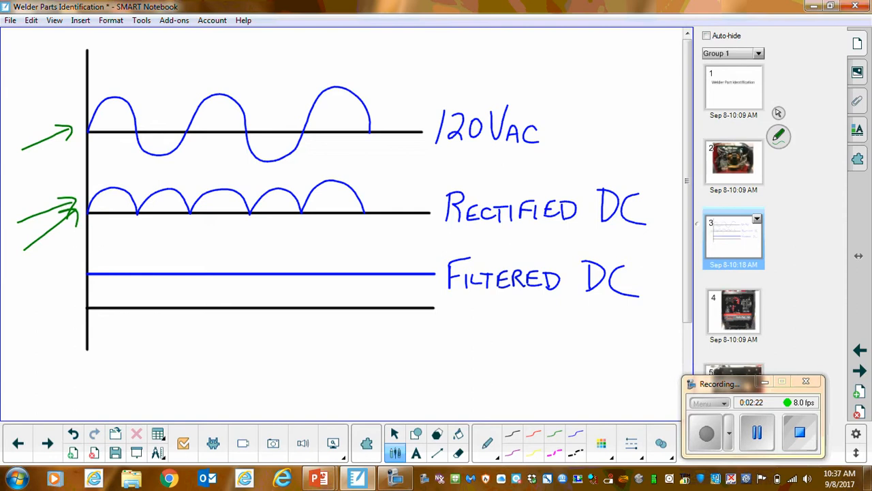
Step: Trace a green wavy ripple line under the Rectified DC waveform and return to slide 2
drag(120, 232, 225, 231)
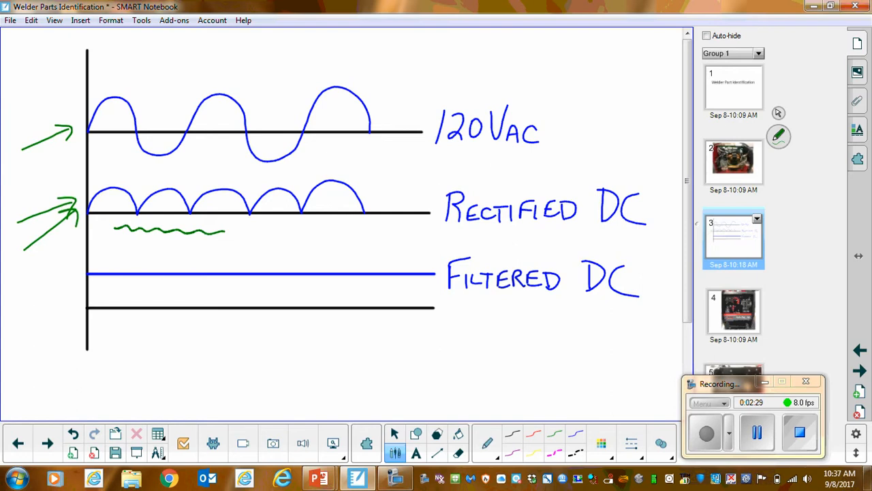
drag(225, 235, 374, 234)
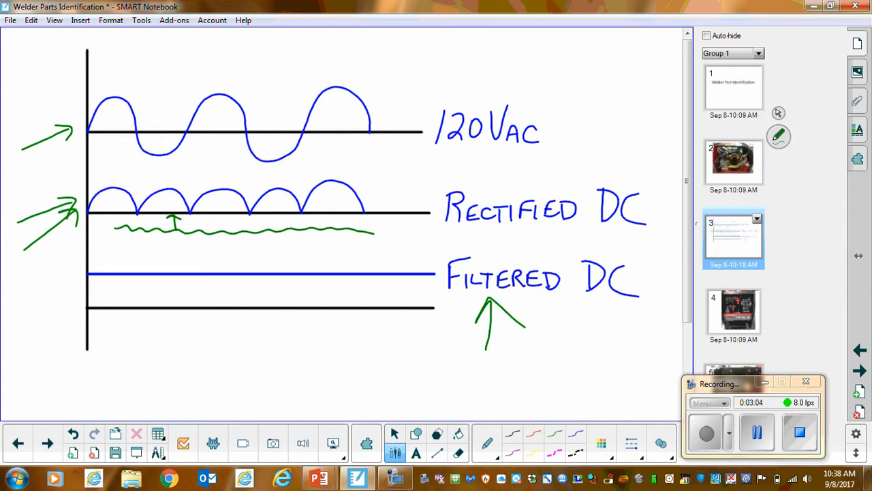
click(733, 161)
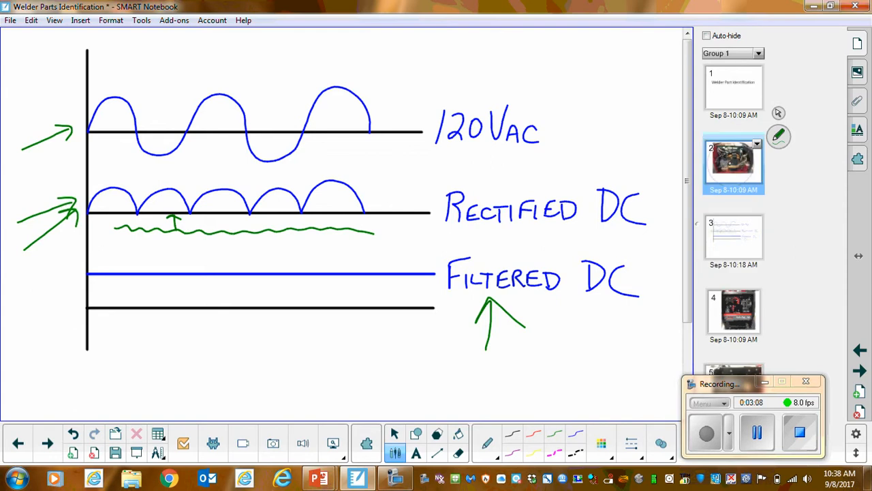
Step: Handwrite a green label on the bracket part beside the transformer
click(734, 163)
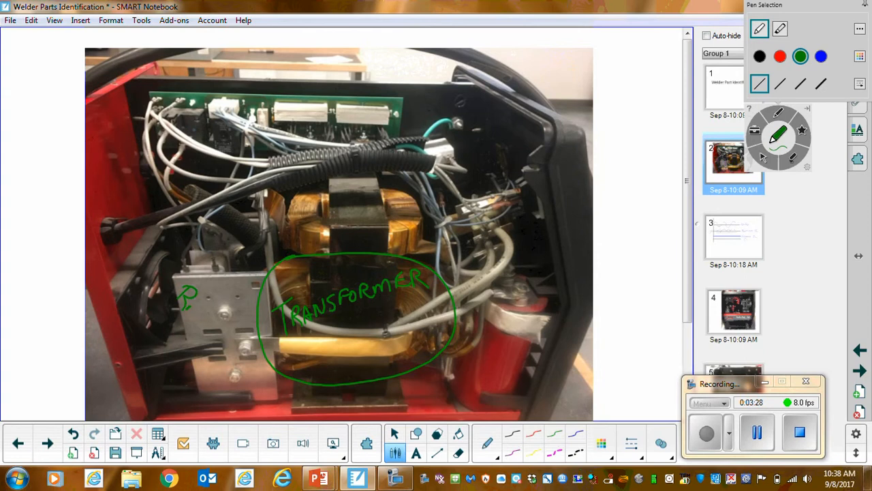
drag(191, 293, 212, 348)
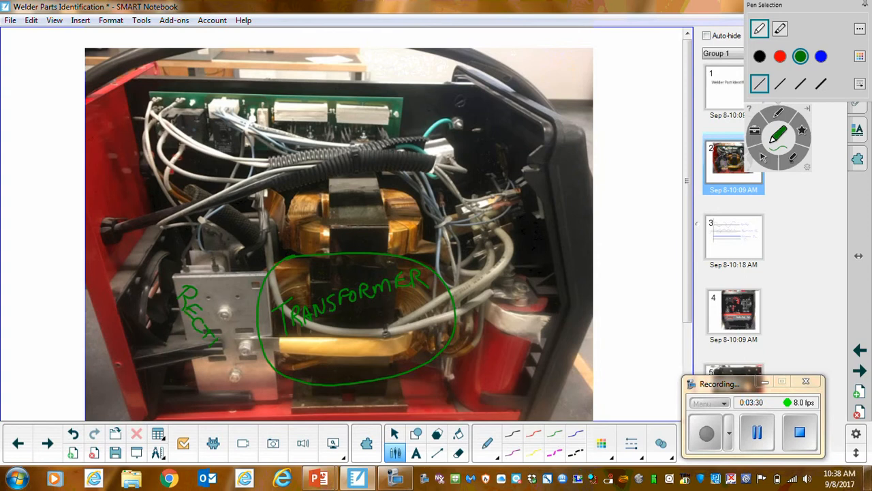
drag(212, 340, 245, 382)
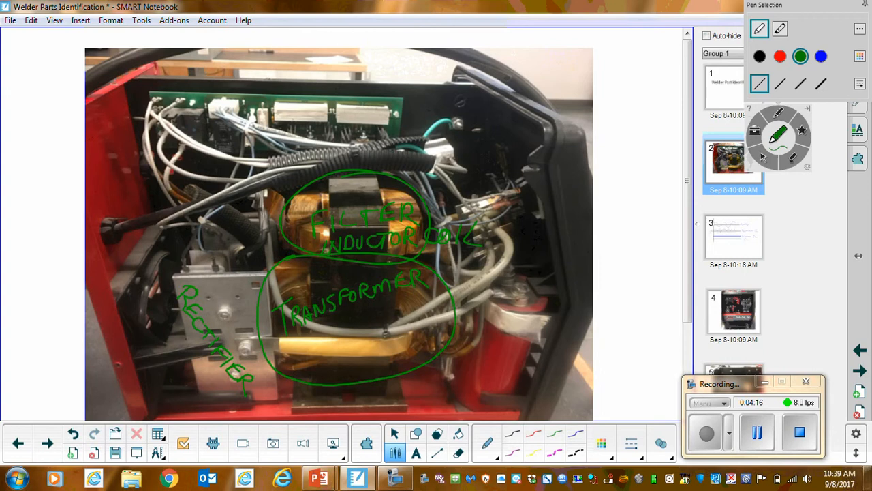
Step: Draw a pointer from the red capacitor and write 'CAPACITOR FILTER' beside it
drag(409, 406, 475, 379)
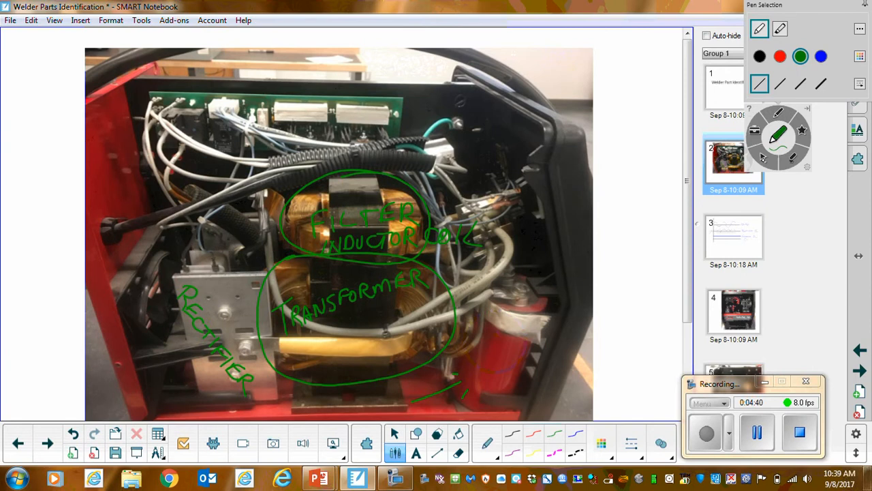
drag(452, 376, 466, 393)
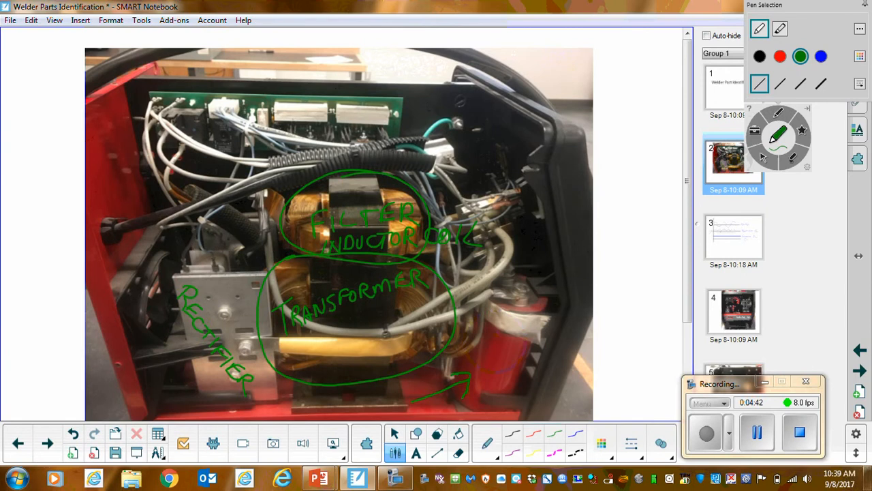
drag(477, 368, 497, 352)
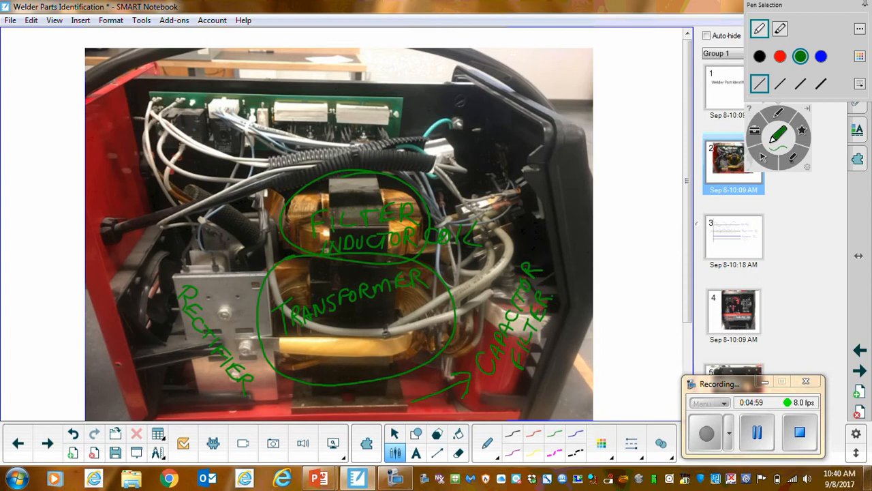
Step: Add a green arrow at the Filtered DC line on slide 3, then show the front panel slide
click(734, 237)
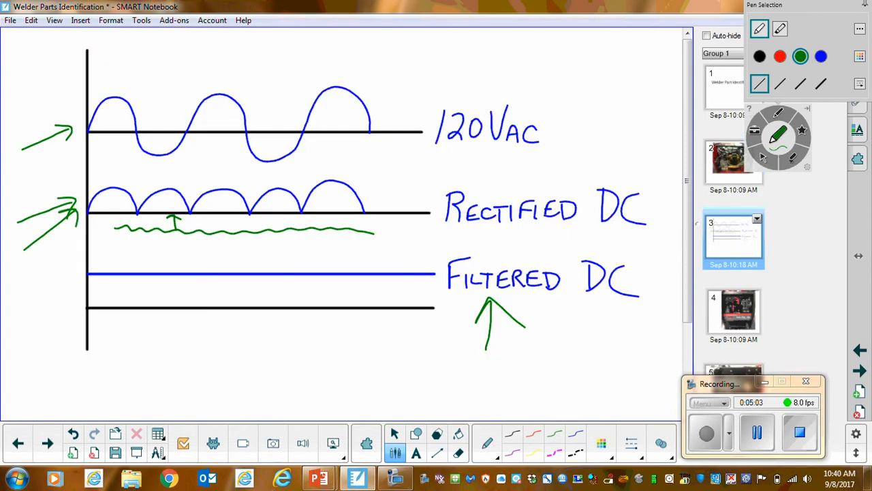
drag(30, 334, 79, 276)
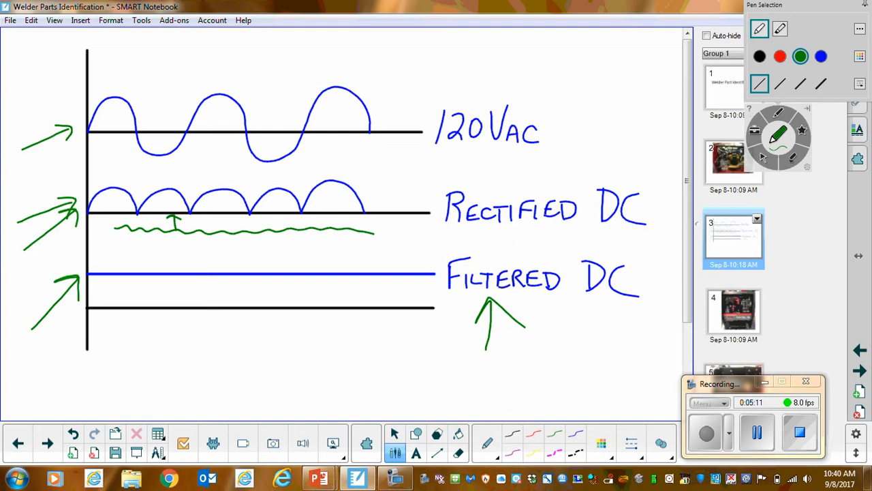
click(733, 311)
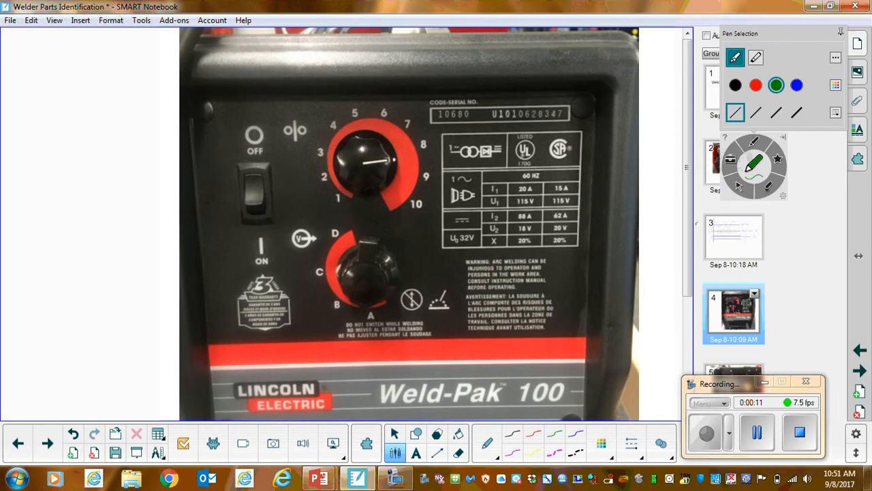
Step: Label the AC and DC symbols on the rating plate and mark the certification symbols
drag(411, 239, 452, 157)
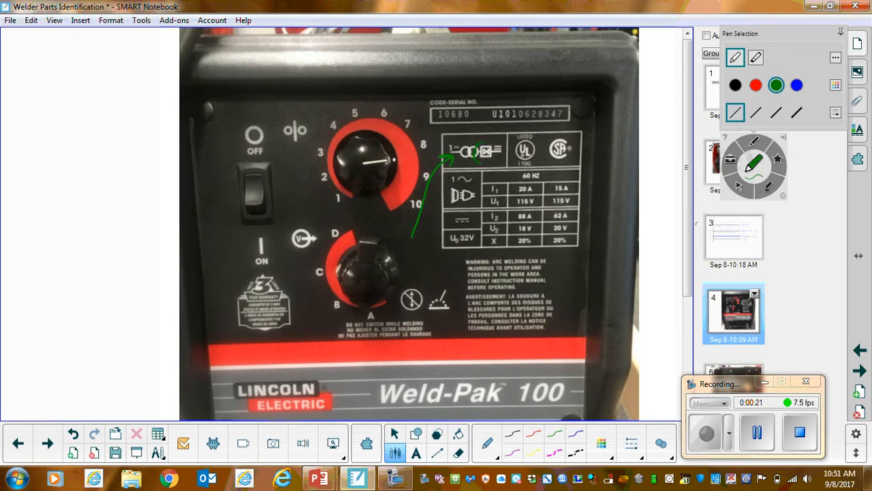
drag(475, 147, 484, 161)
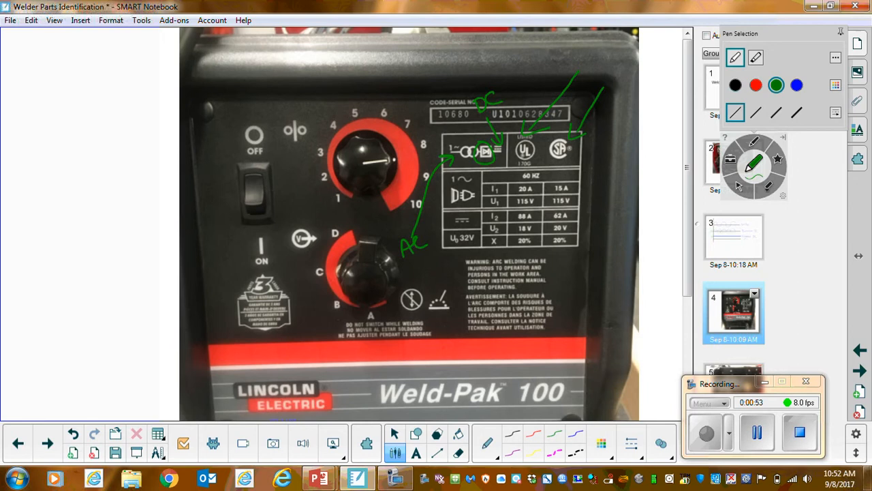
drag(450, 177, 464, 204)
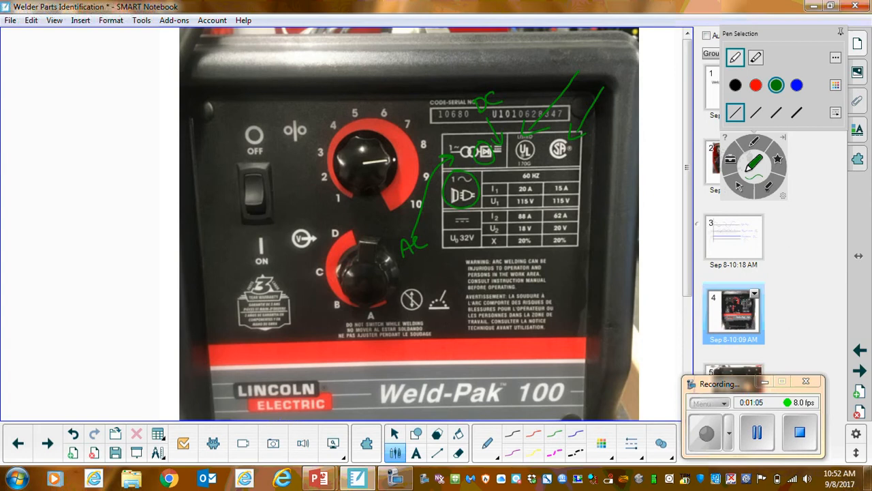
Step: Box the input current and input voltage rows of the Weld-Pak 100 rating table
drag(515, 176, 548, 176)
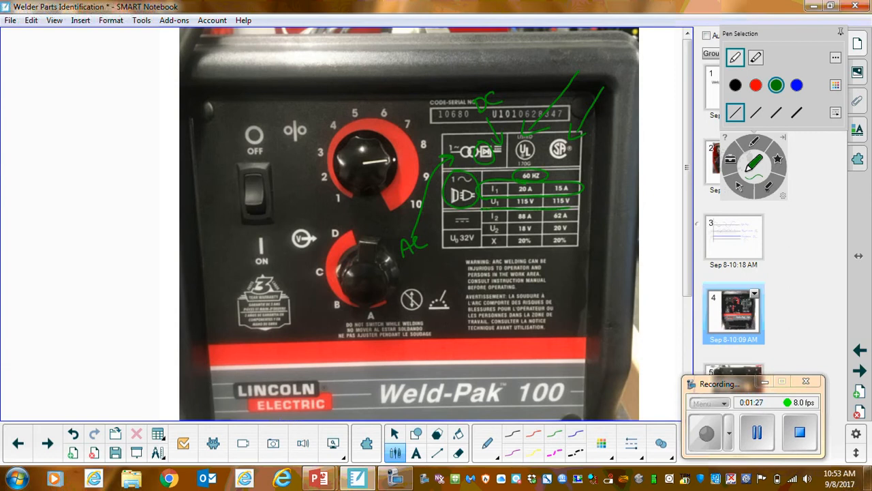
drag(479, 198, 579, 202)
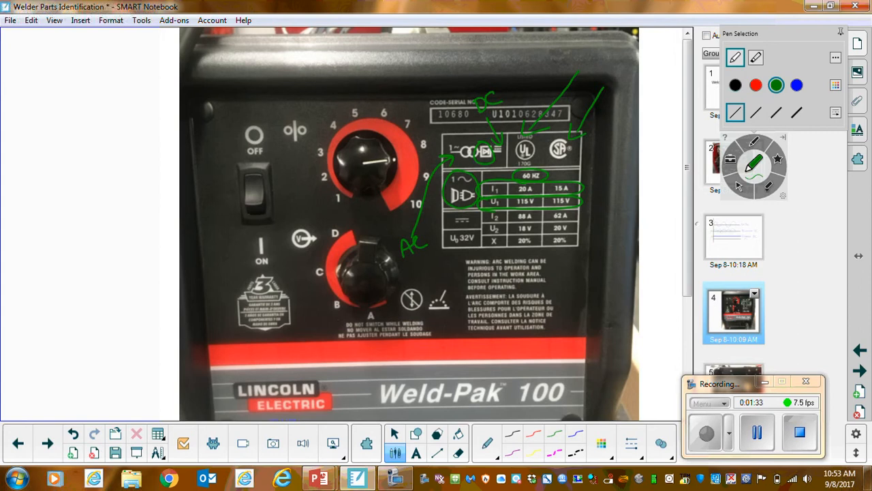
drag(447, 218, 433, 272)
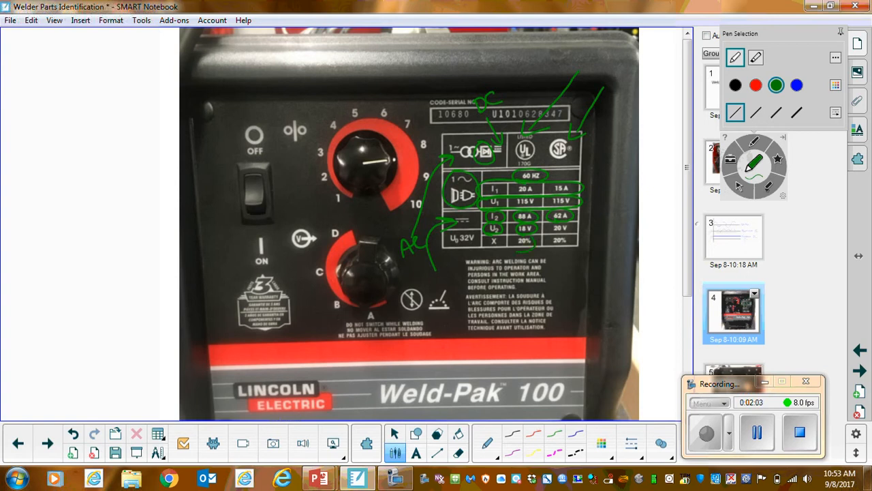
Step: Erase the green annotations from the Weld-Pak 100 front panel slide
drag(546, 234, 573, 256)
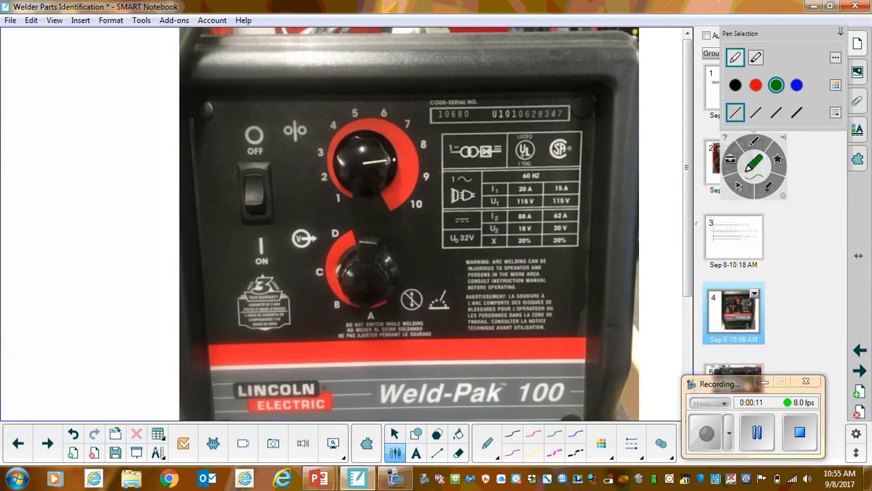
Step: Arrow the on/off switch and label the upper dial 'SPEED' in green
drag(239, 238, 225, 287)
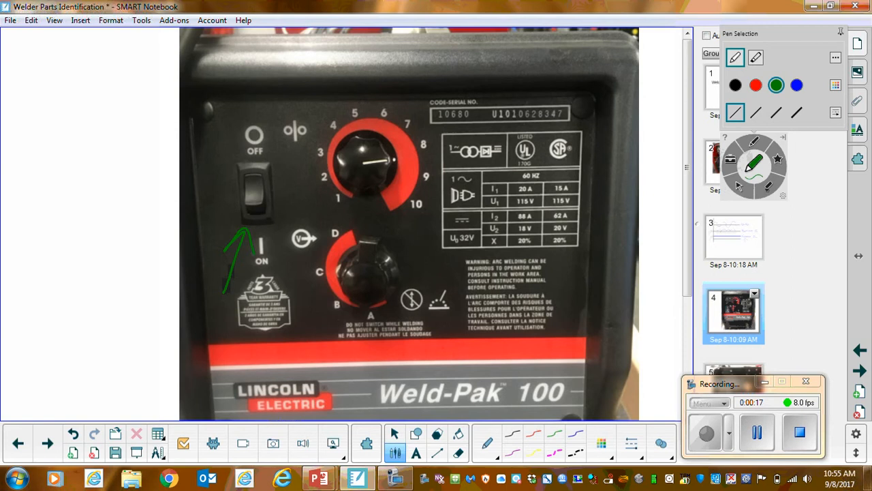
drag(303, 88, 338, 119)
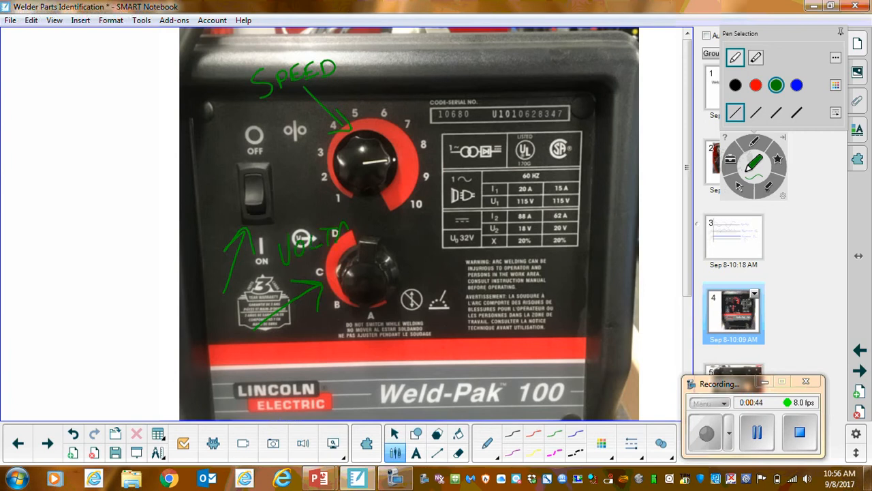
Step: Label the lower dial 'VOLTAGE ADJUST' in green ink
drag(348, 229, 389, 229)
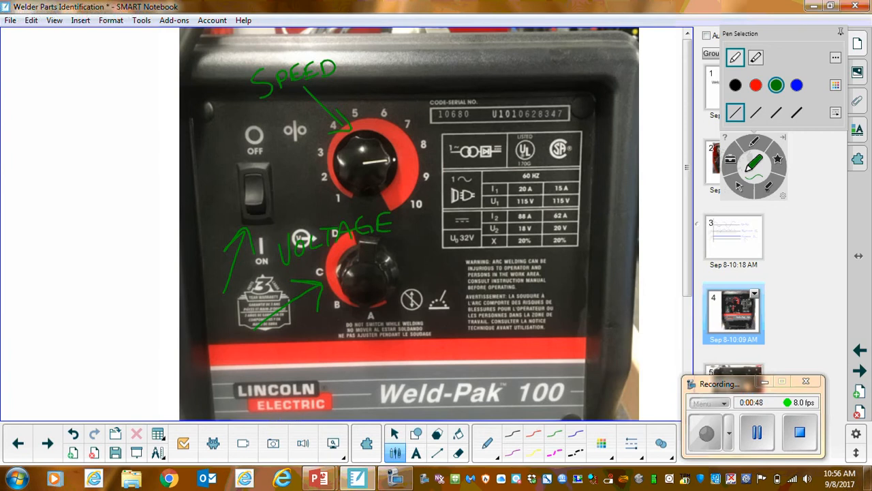
drag(403, 245, 402, 266)
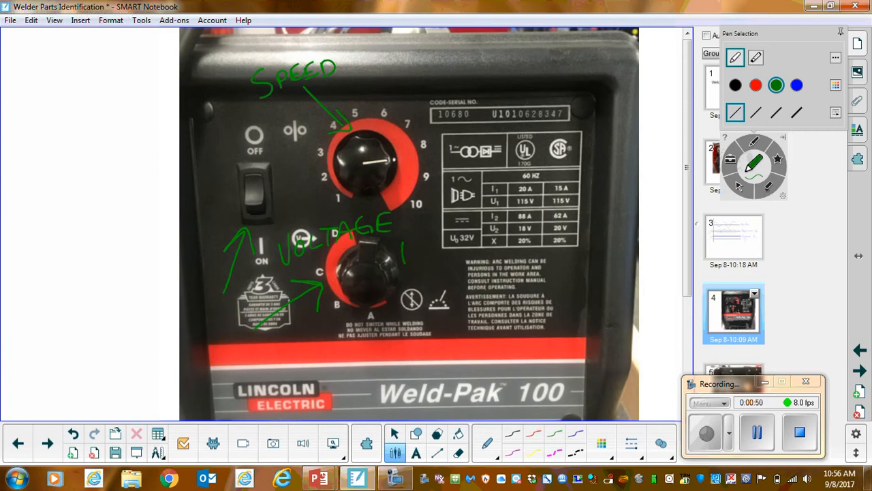
drag(402, 242, 450, 259)
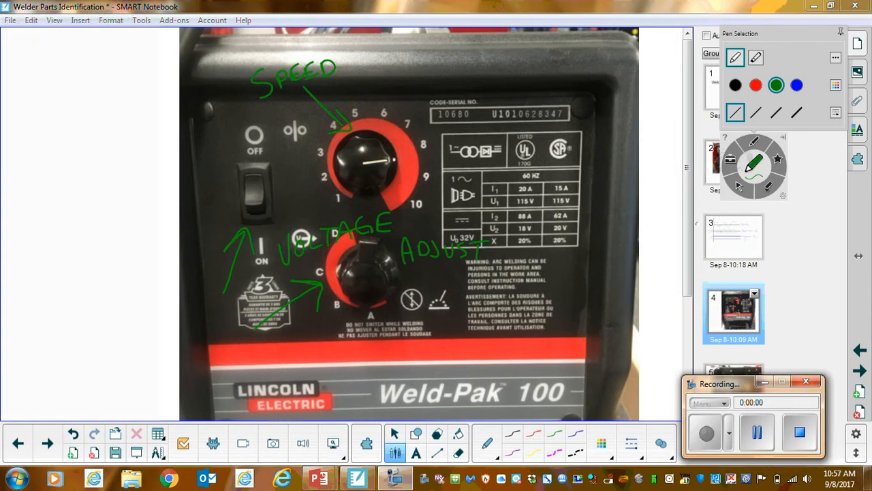
Step: Circle the Weld-Pak 100 name in green and add a labelled arrow above it
click(706, 434)
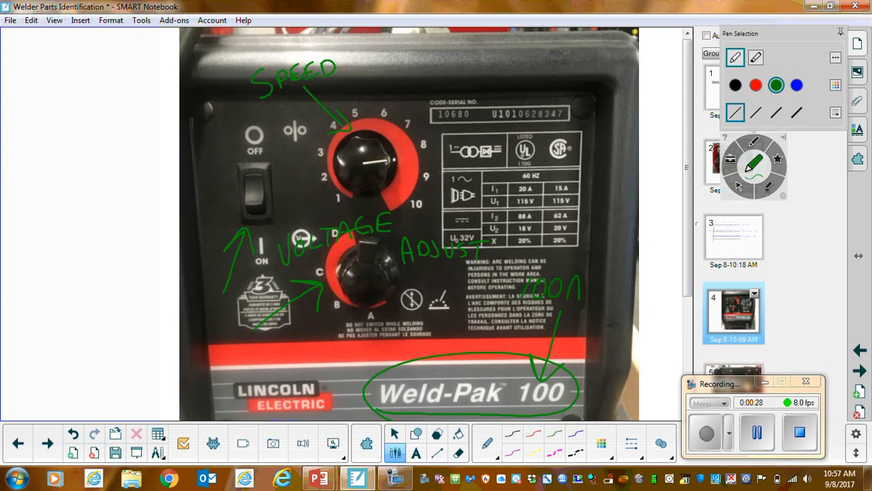
click(559, 287)
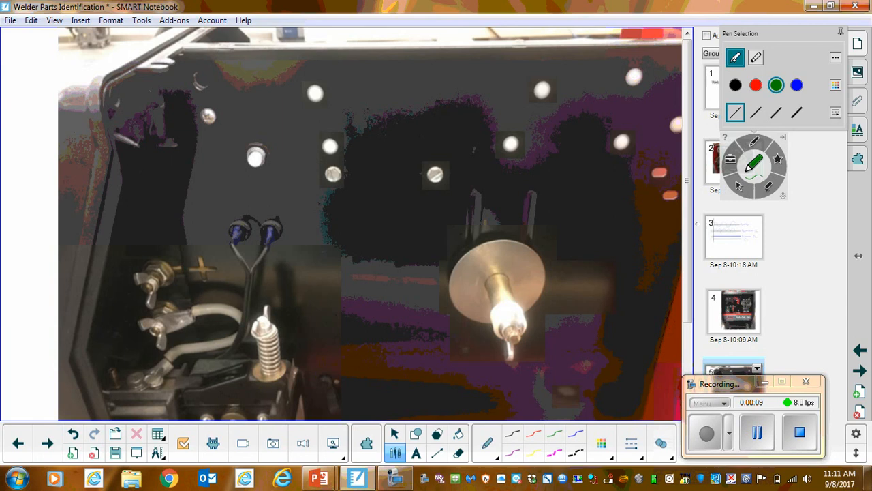
Step: Circle the wire spool spindle in green and label it REEL with an arrow
drag(450, 205, 491, 379)
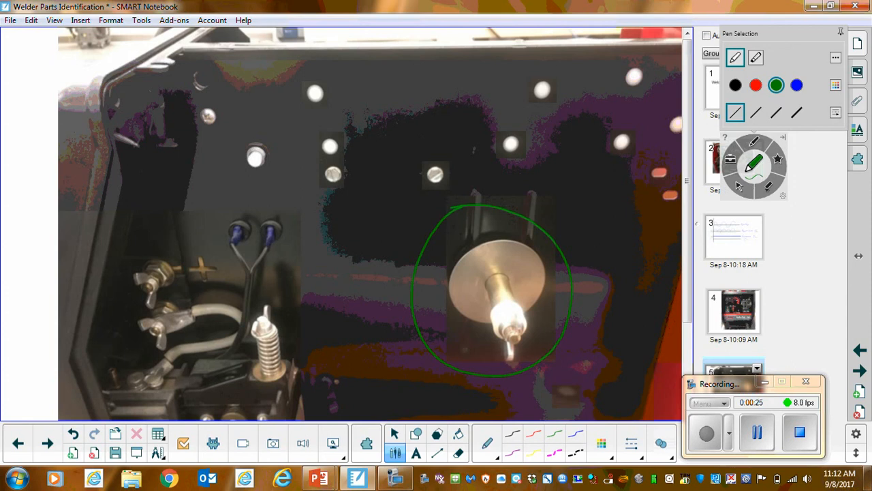
drag(561, 134, 498, 243)
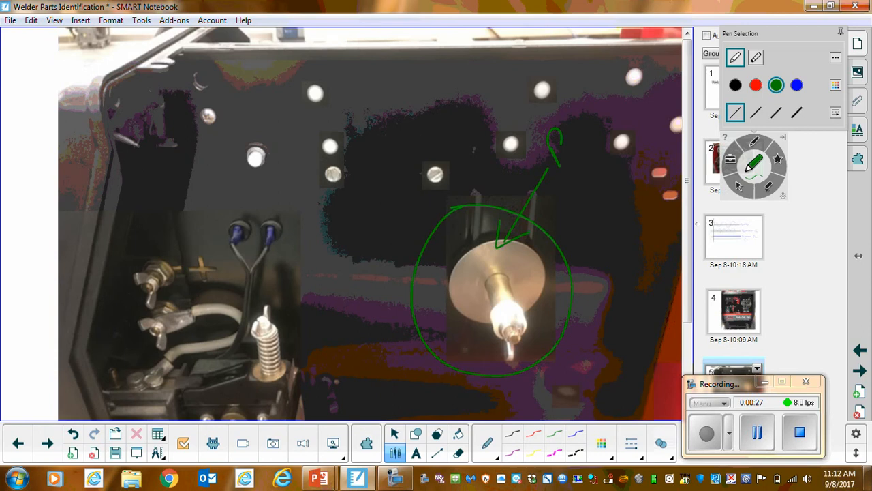
drag(556, 157, 607, 125)
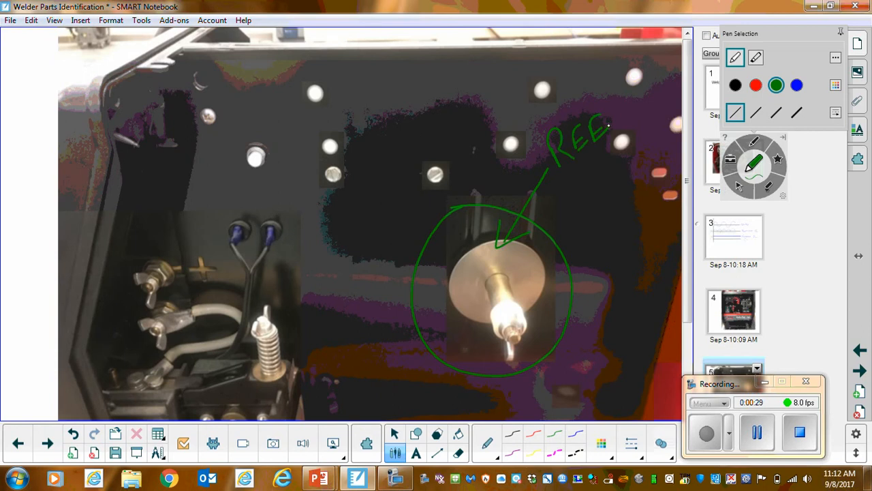
drag(616, 109, 620, 139)
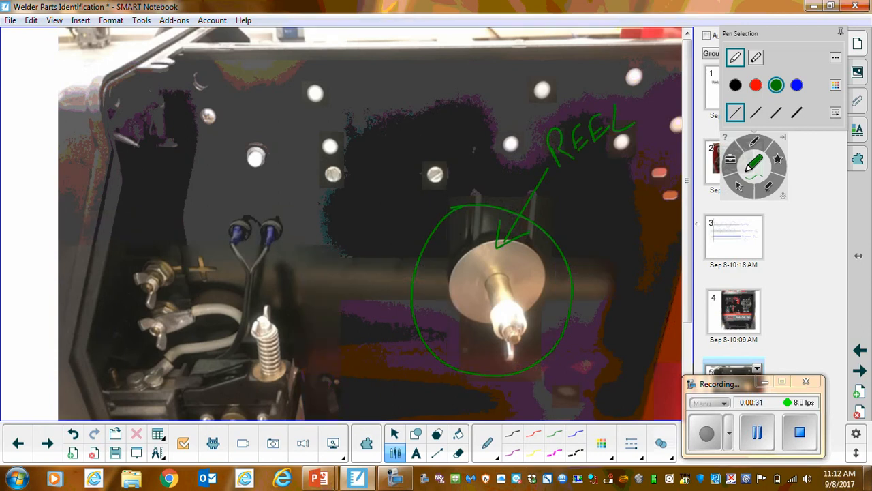
Step: Circle the terminal posts at the lower left of the welder interior
drag(133, 218, 102, 328)
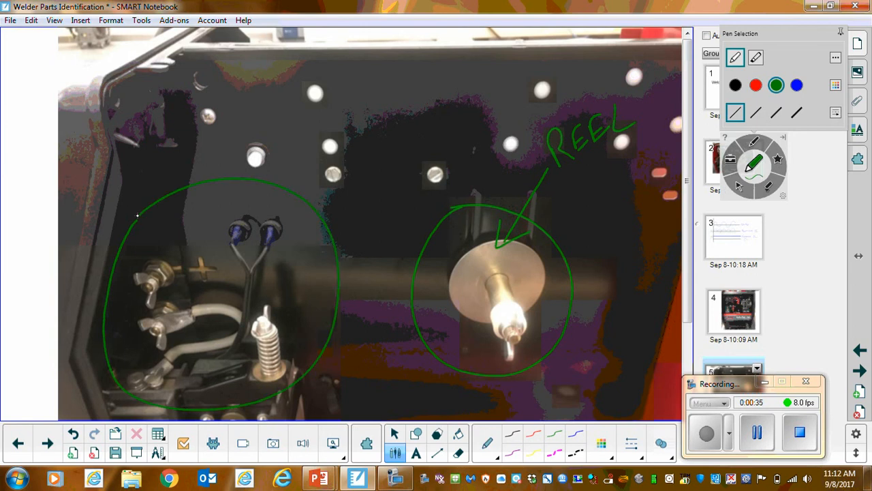
Step: Draw green arrows to the terminal posts and handwrite SOLID and FLUX CORE beside them
drag(219, 136, 202, 215)
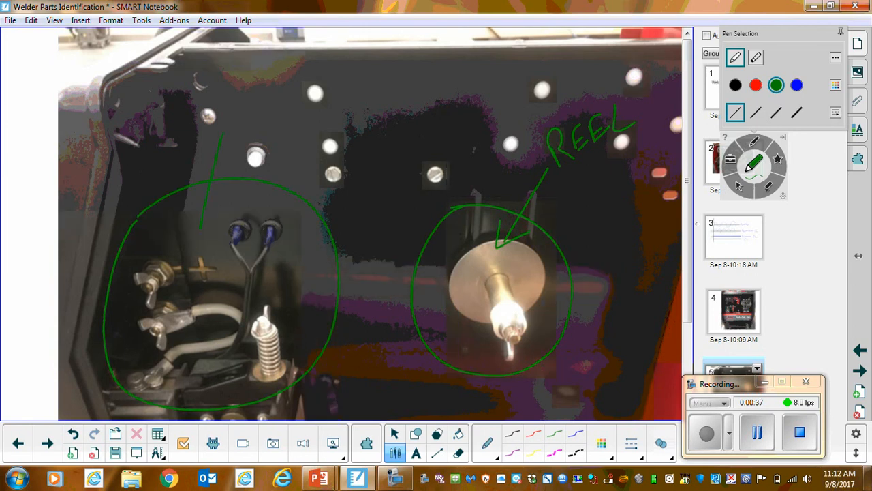
drag(218, 136, 212, 245)
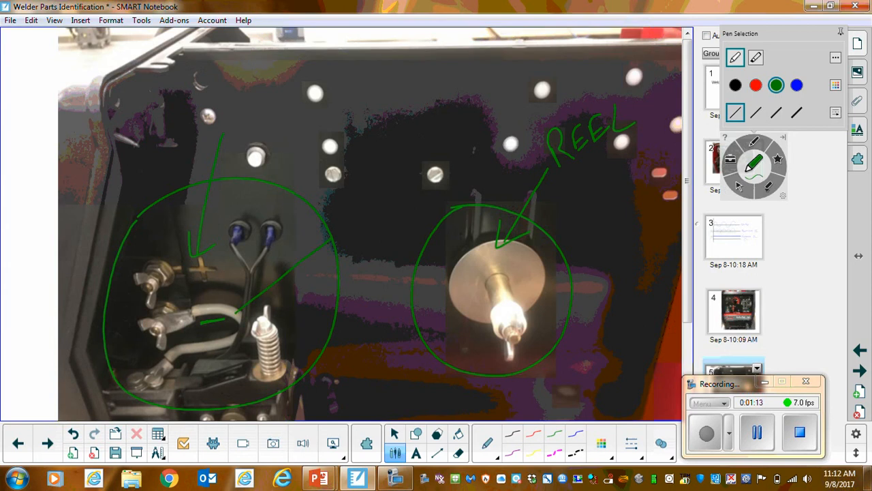
drag(348, 218, 239, 311)
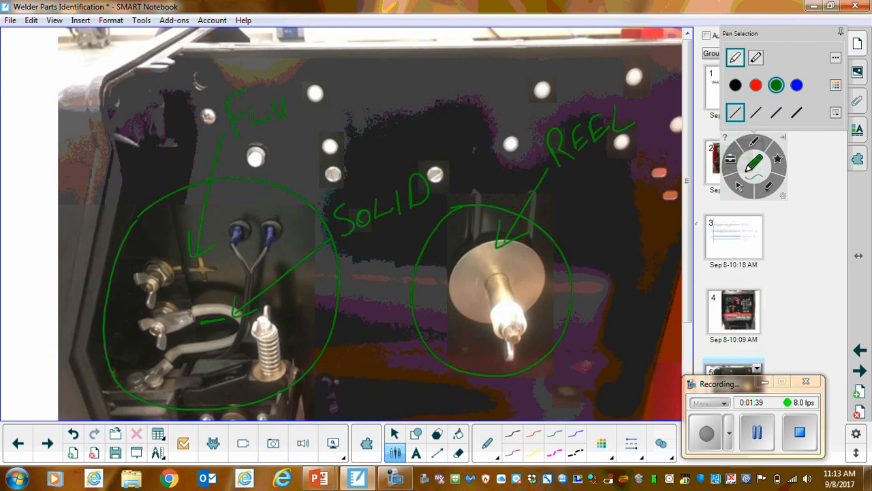
drag(286, 88, 334, 143)
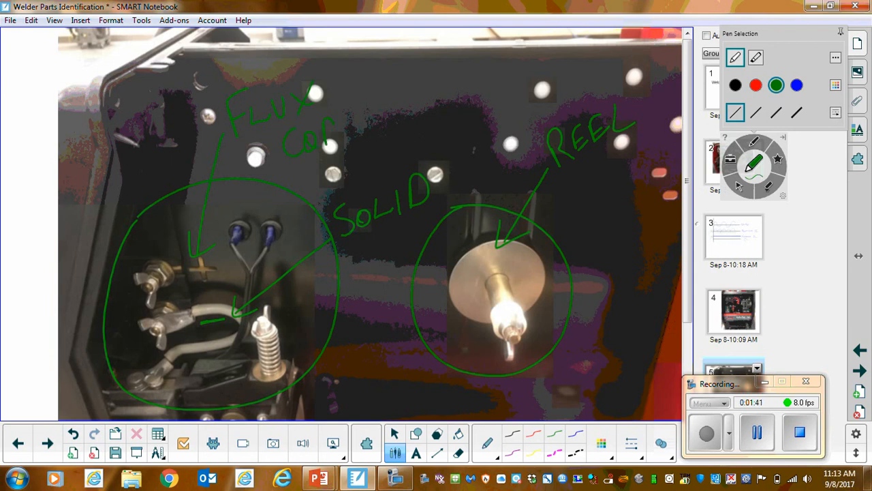